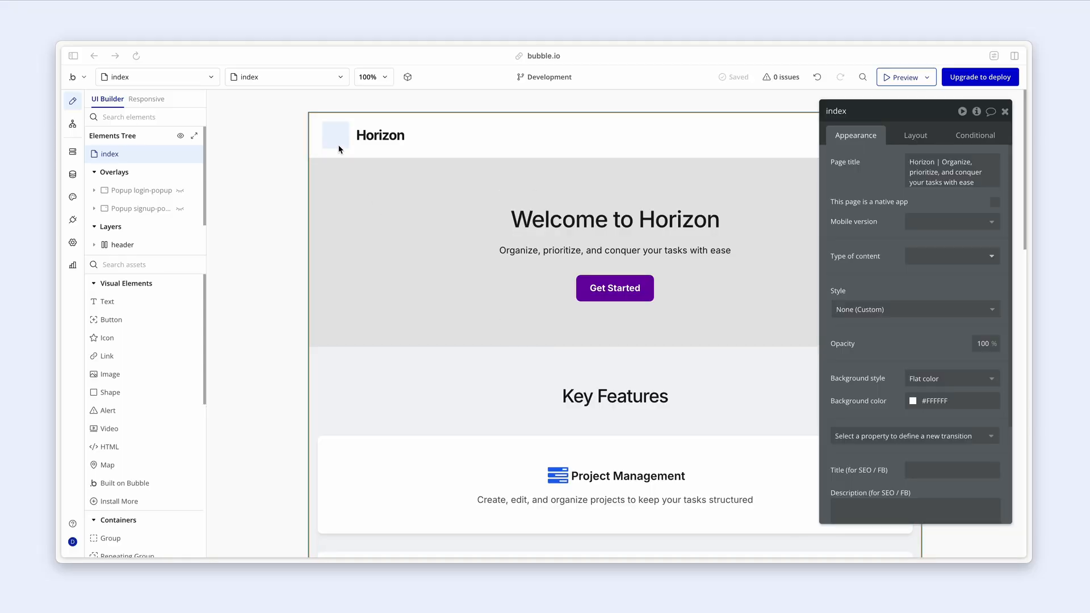
Step: Select the header logo image (alt 'Horizon Logo') on the landing page
left_click(334, 134)
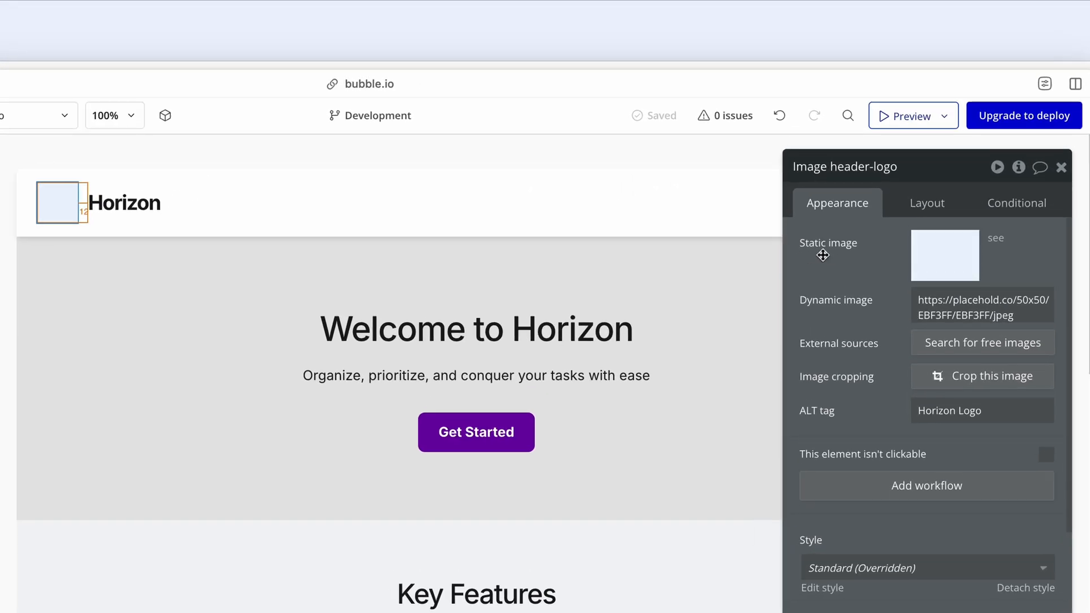
mouse_move(857, 252)
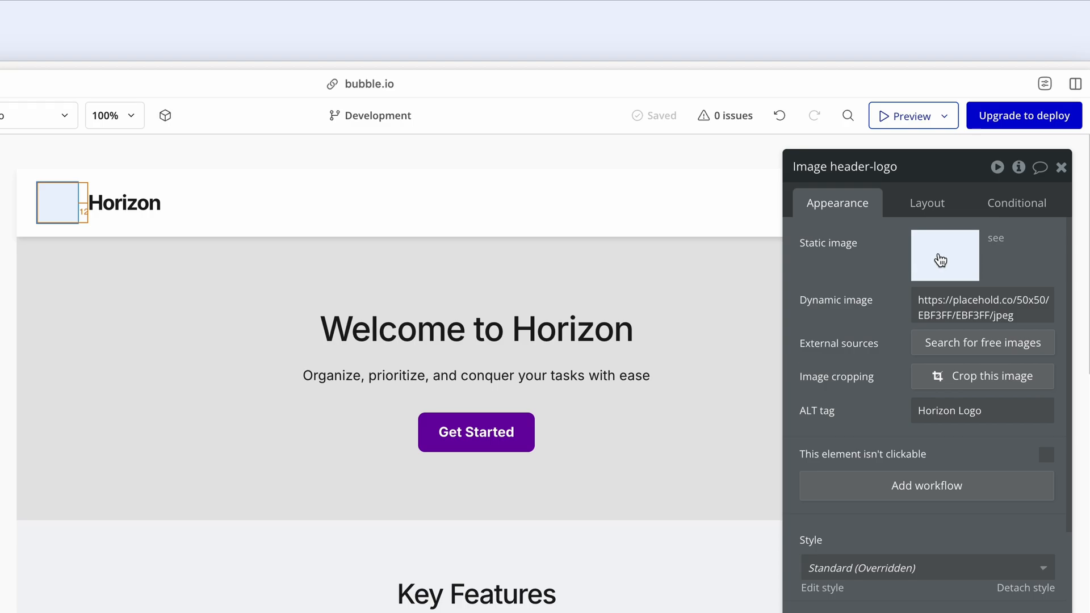
mouse_move(942, 255)
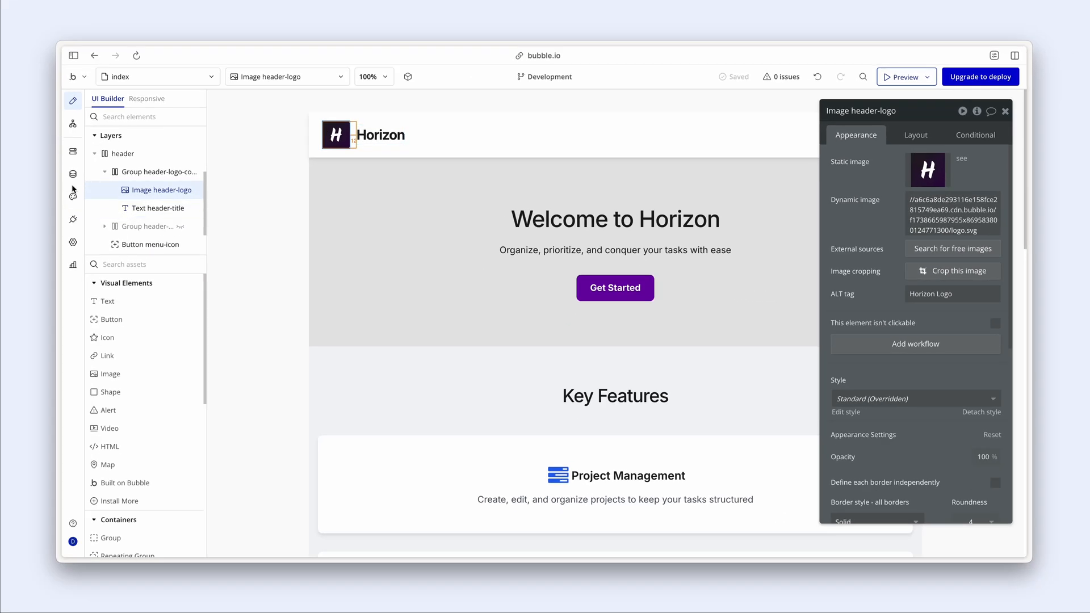
left_click(72, 174)
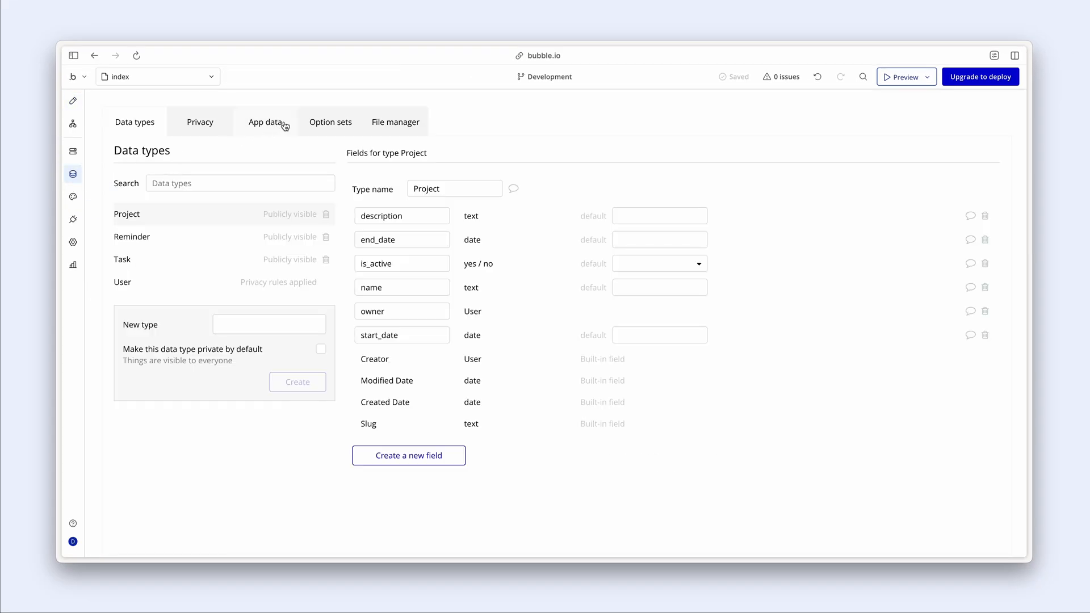
left_click(395, 121)
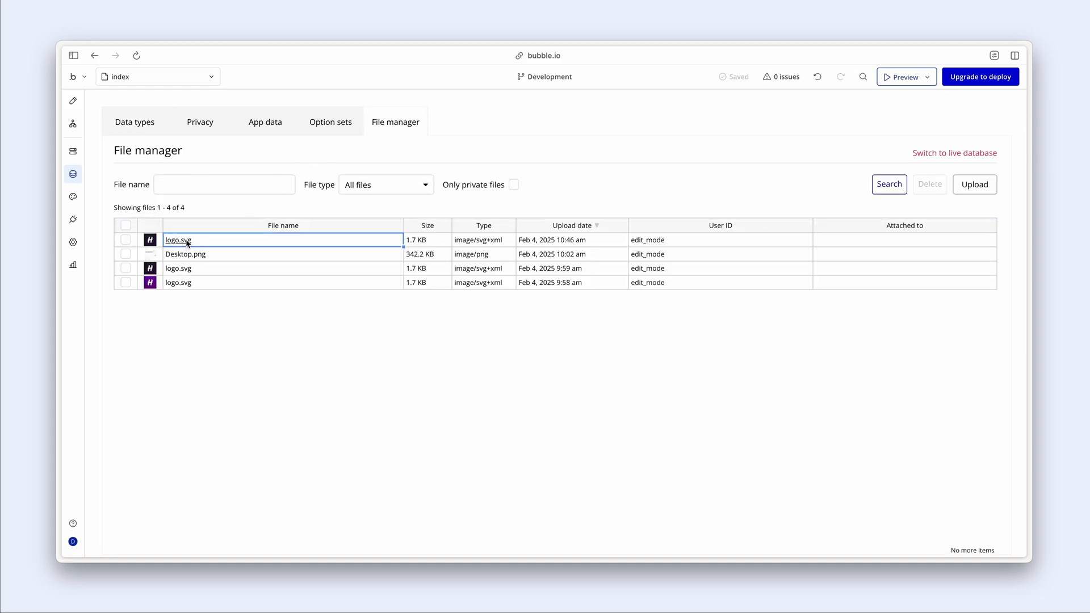
left_click(178, 239)
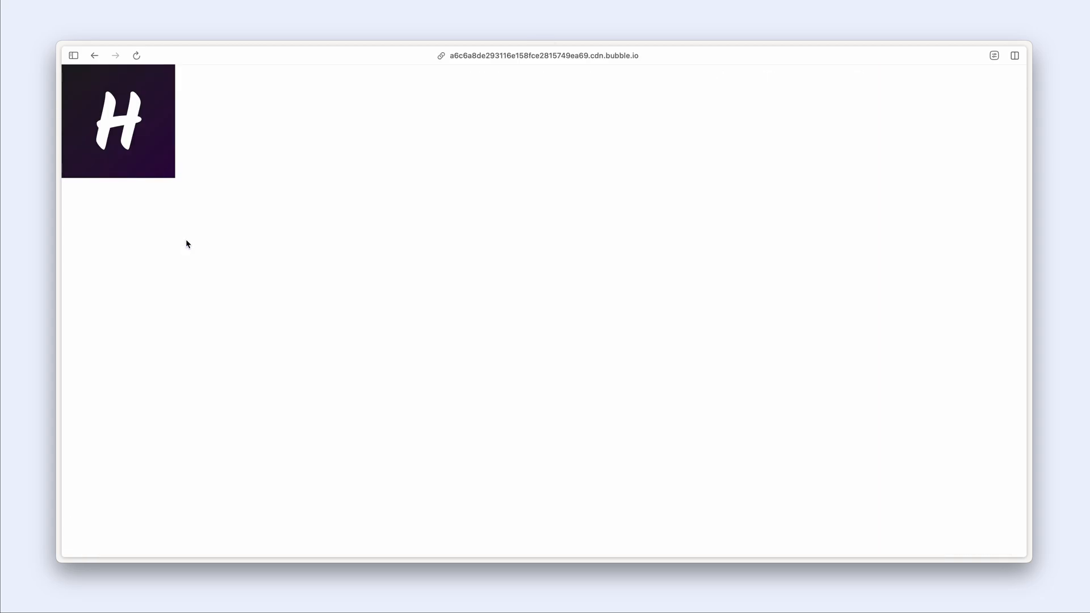
left_click(94, 56)
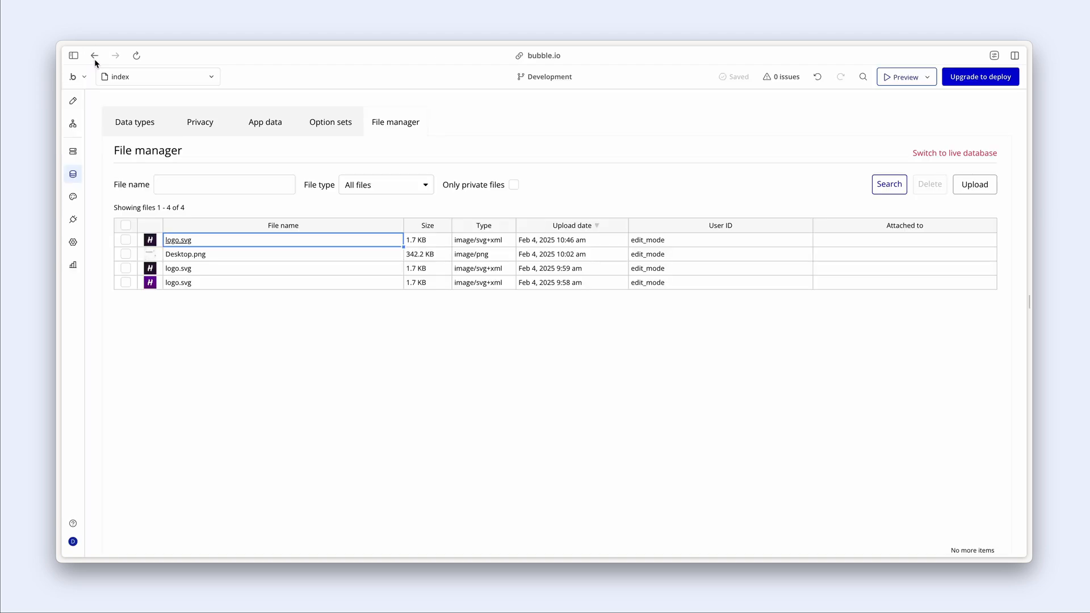
left_click(72, 101)
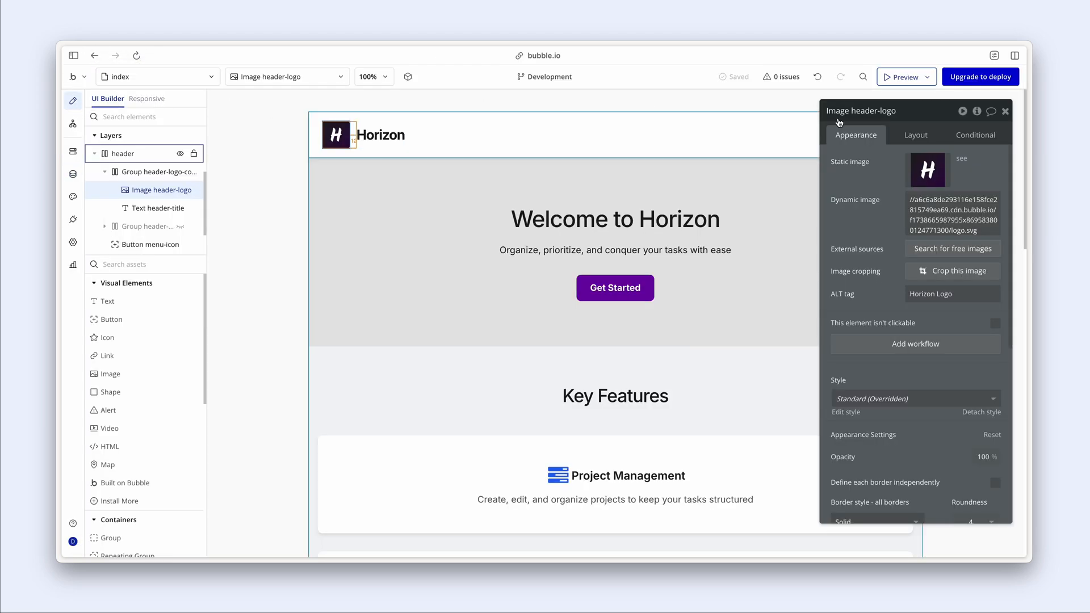
Step: Resize the header logo's fixed width and height from 48 to 40 px
left_click(914, 135)
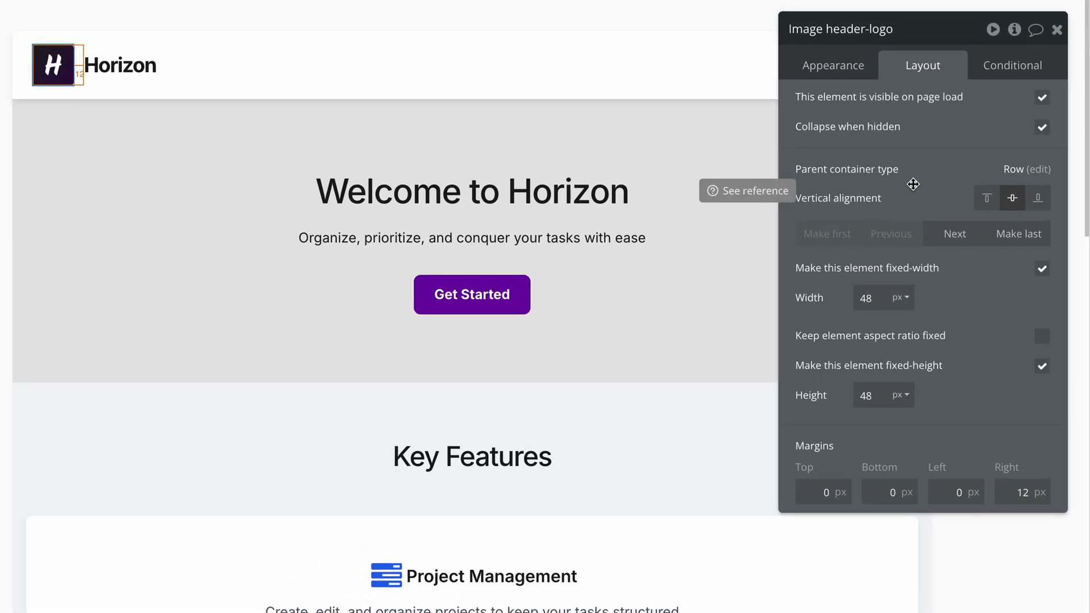
mouse_move(823, 297)
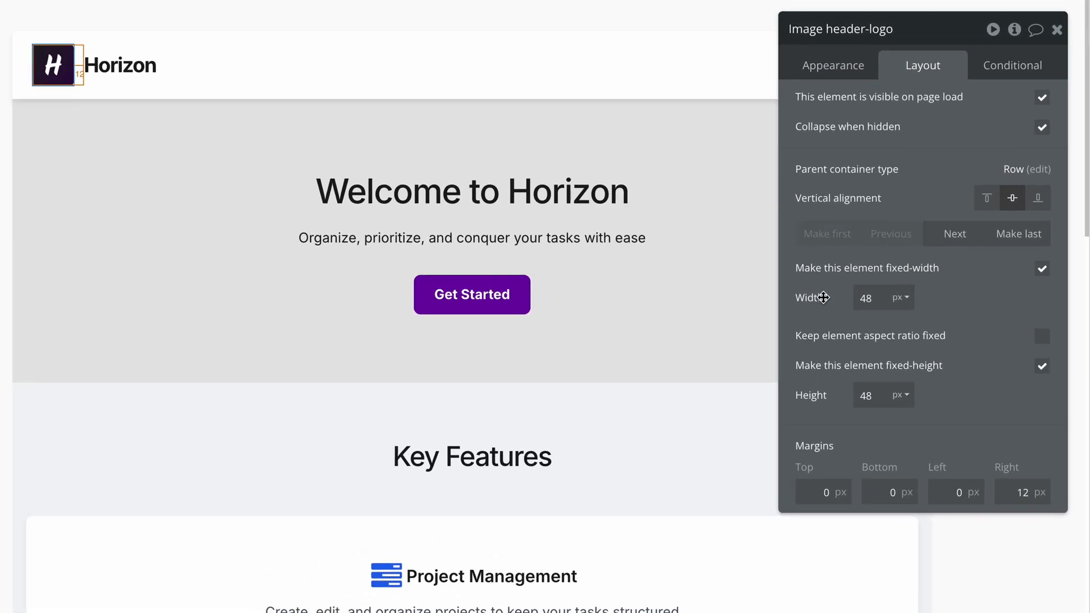
mouse_move(818, 320)
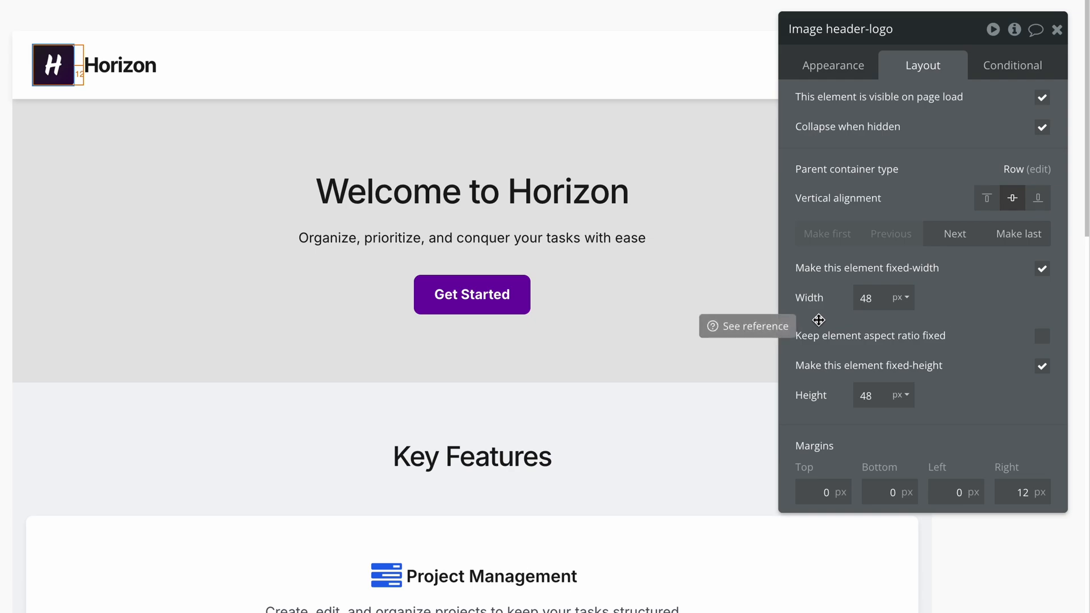
mouse_move(855, 320)
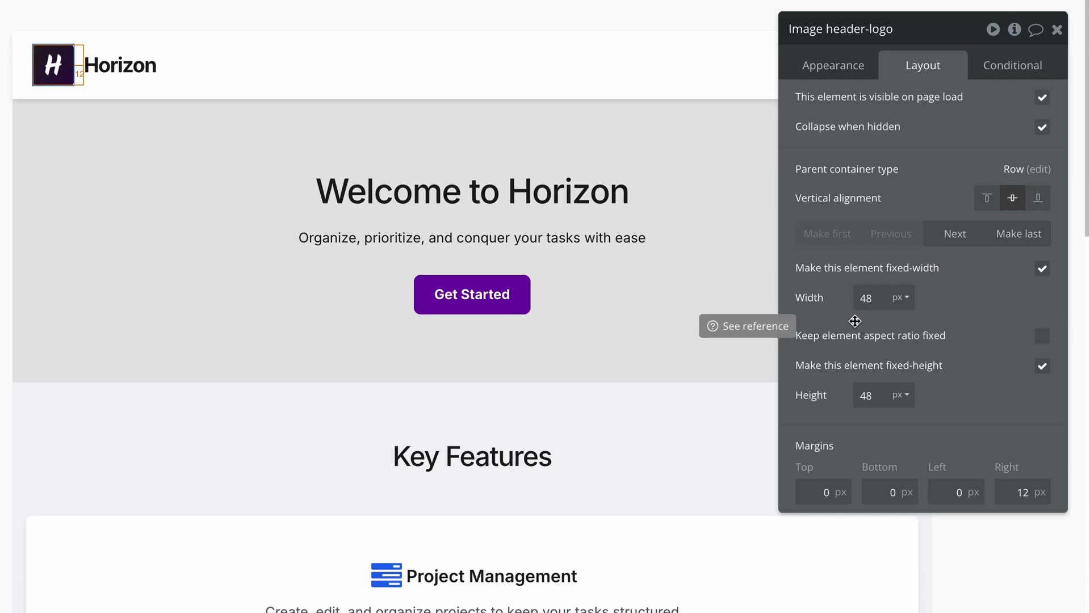
mouse_move(855, 341)
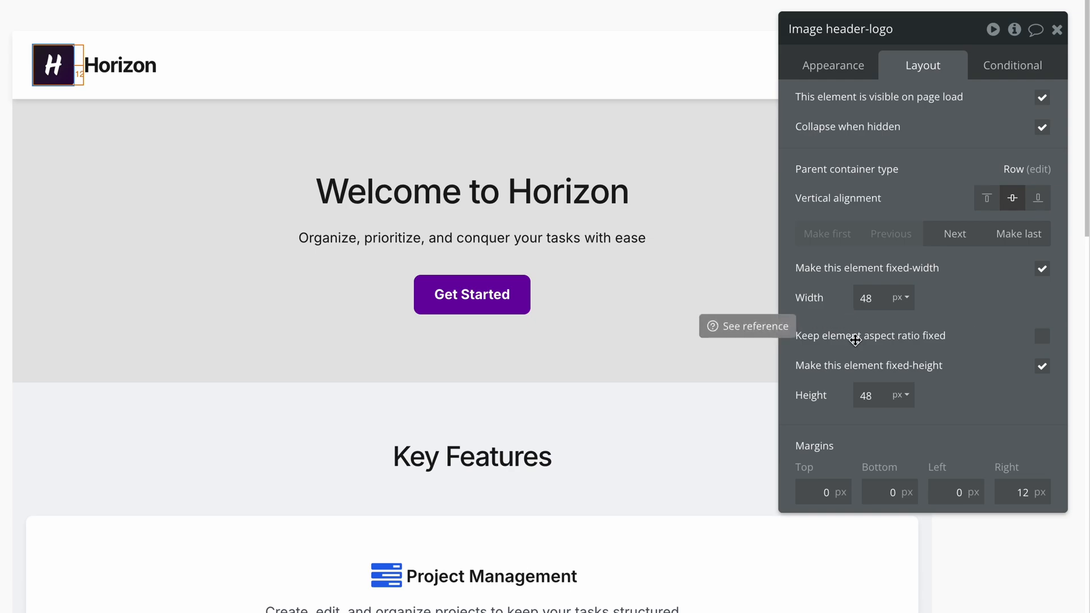
left_click(868, 298)
type("40")
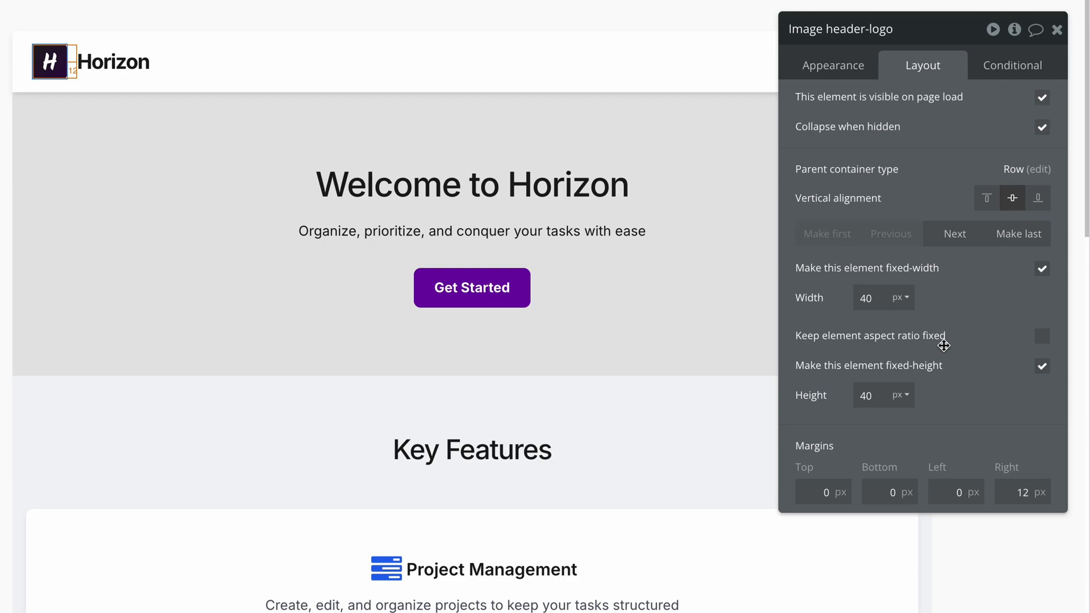
mouse_move(832, 69)
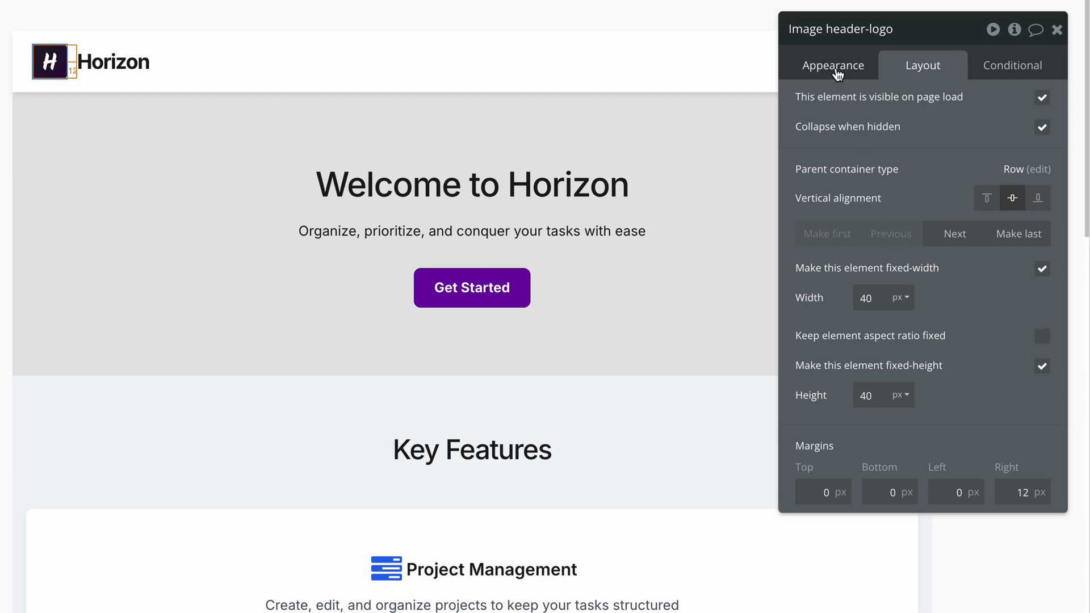
Step: Set a large Roundness on the 40px logo so the H icon turns circular
left_click(832, 65)
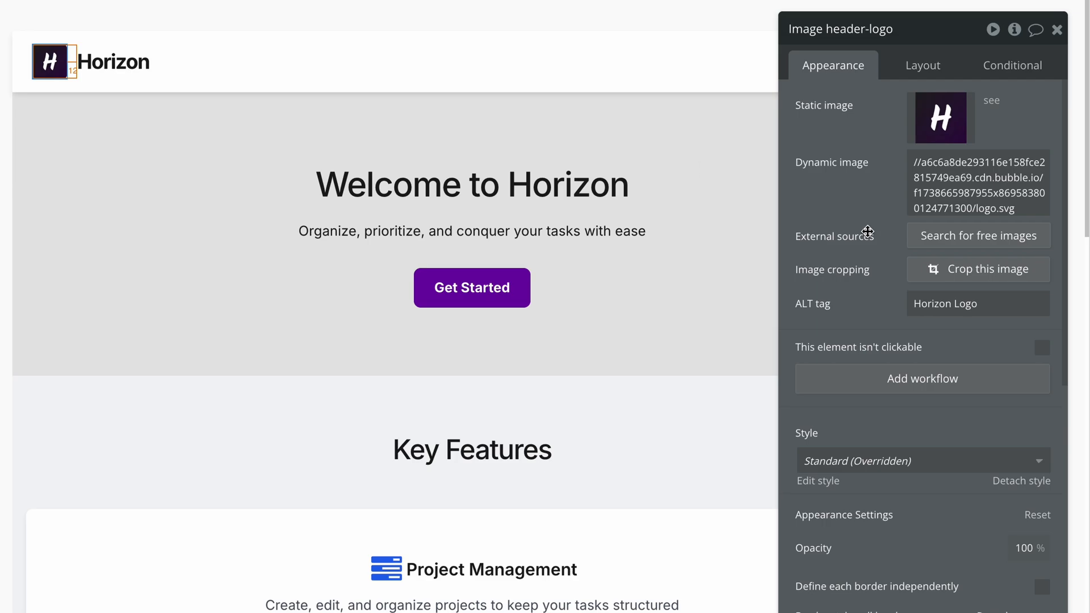
scroll("down", 3)
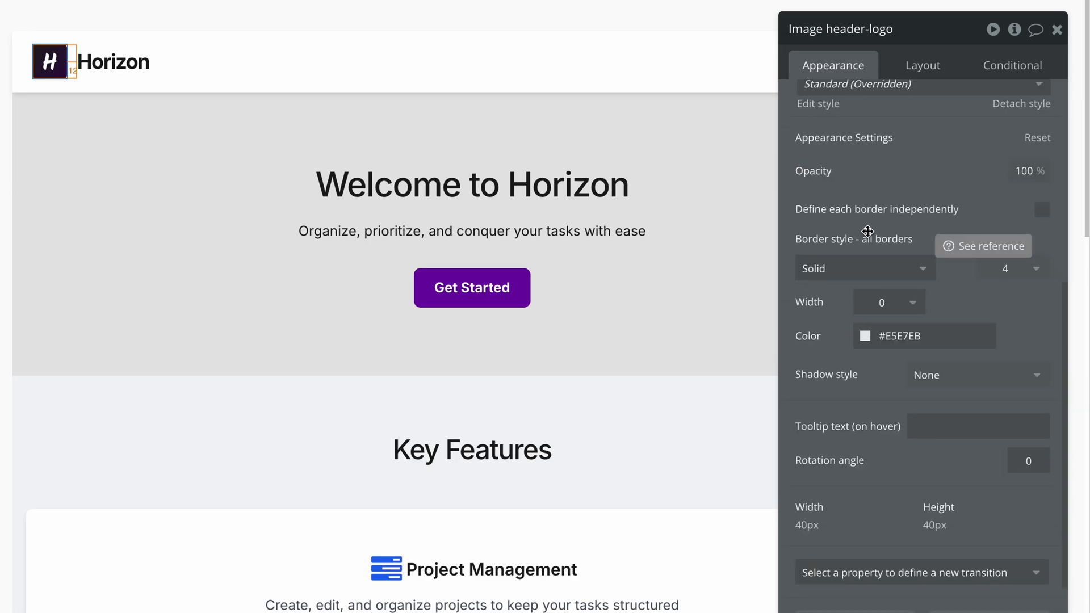
mouse_move(953, 284)
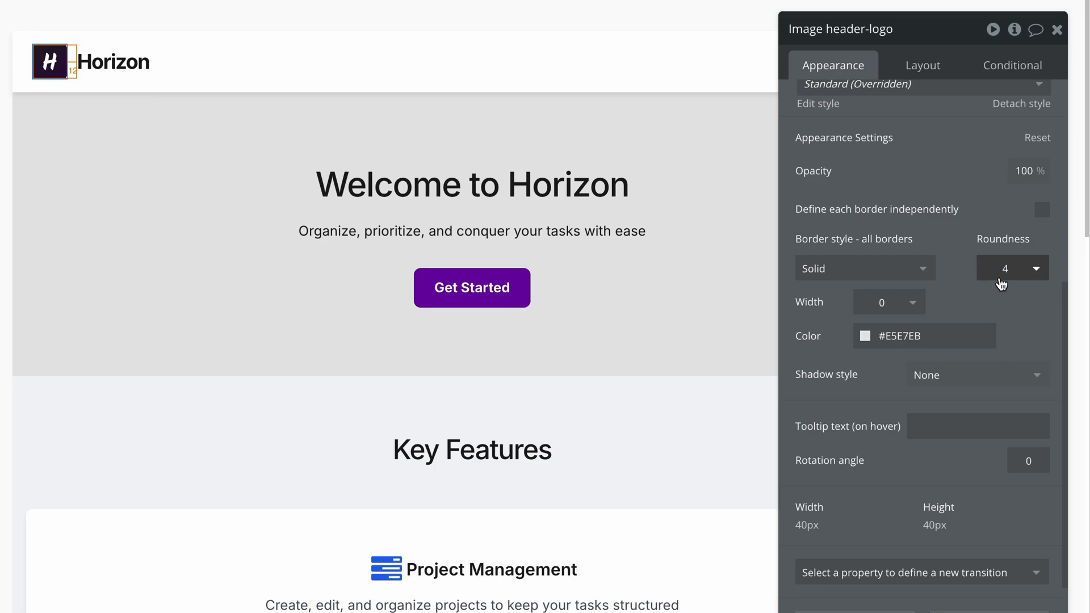
left_click(1034, 267)
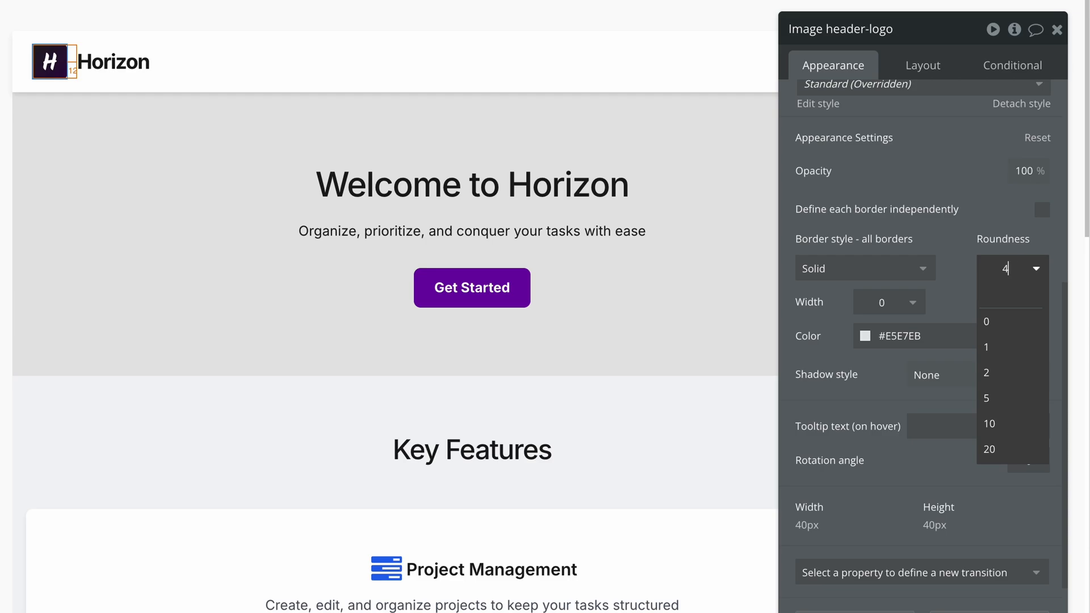
left_click(989, 449)
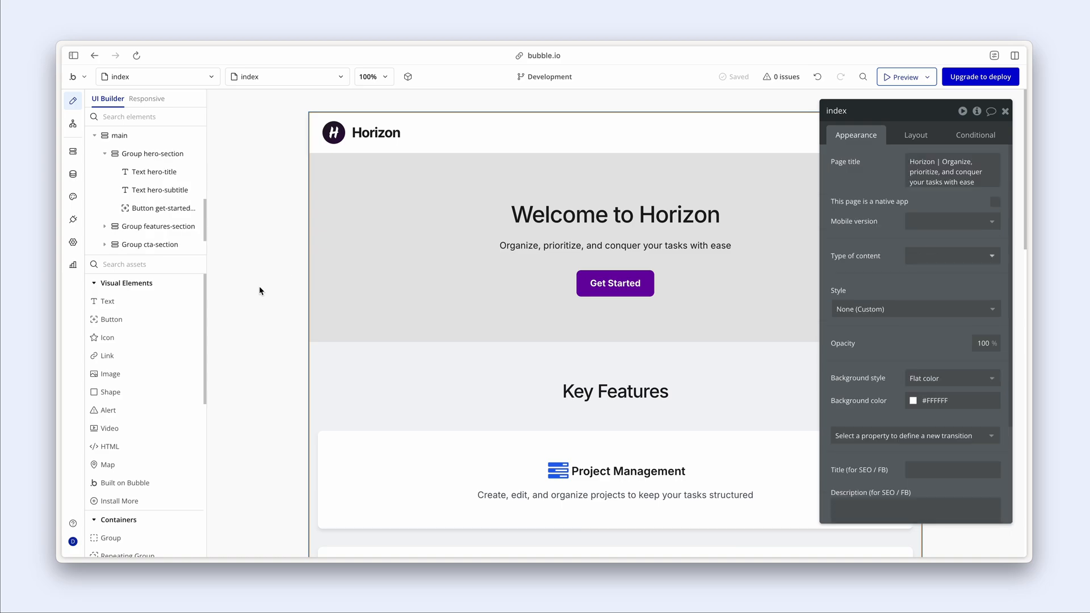
mouse_move(307, 278)
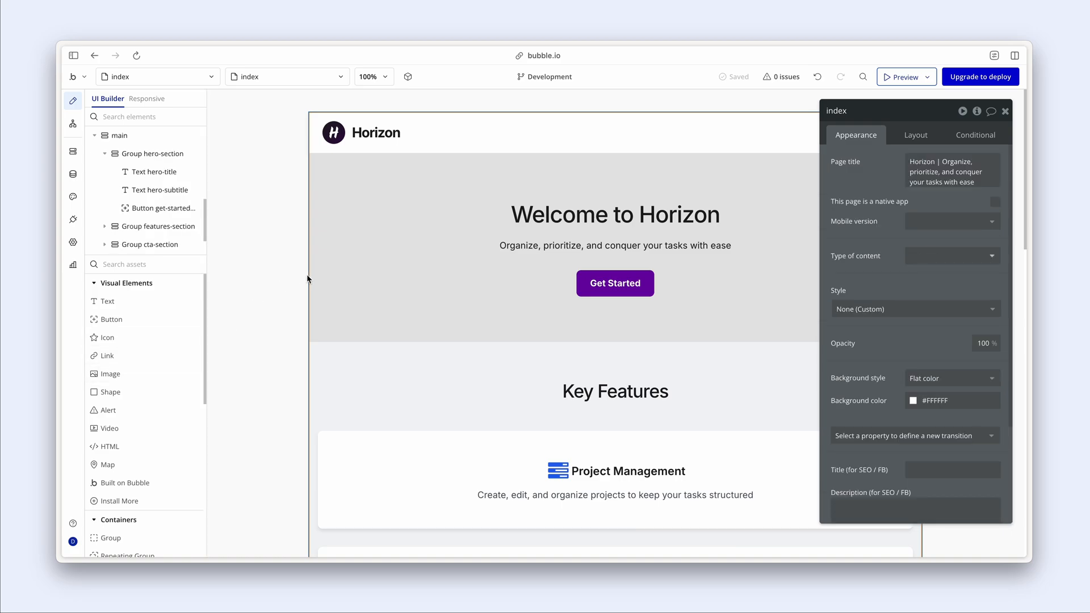
mouse_move(287, 279)
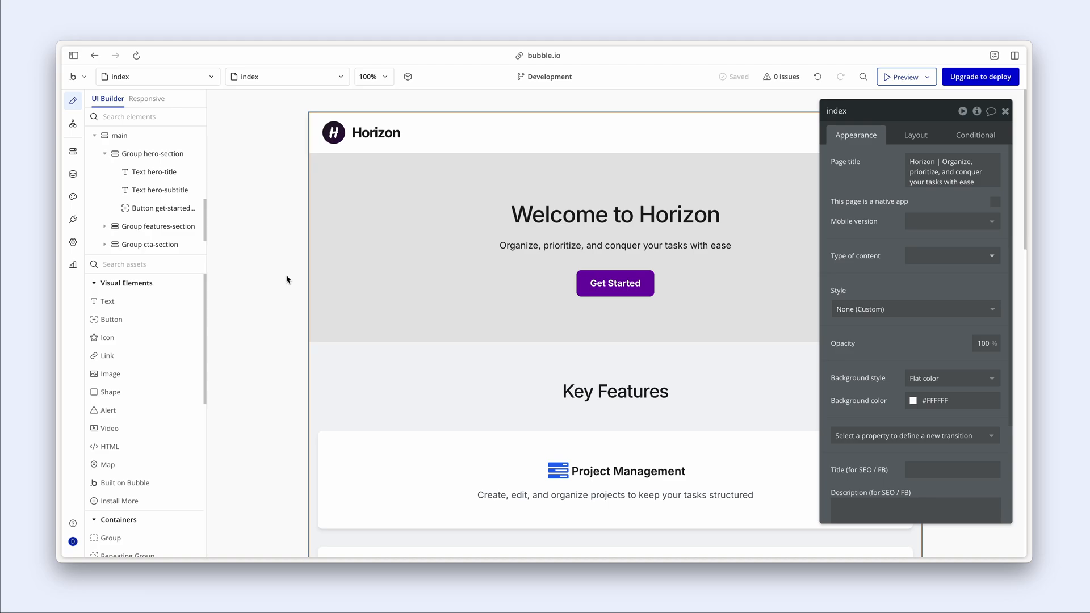
Step: Switch to the landing-test page and select the hero heading group
left_click(157, 76)
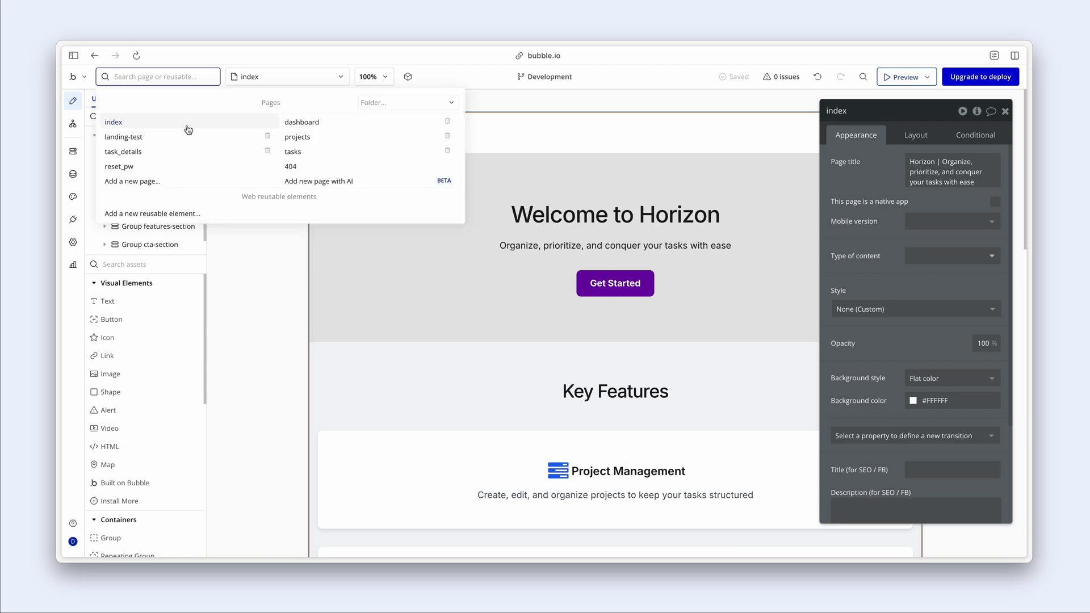
left_click(123, 137)
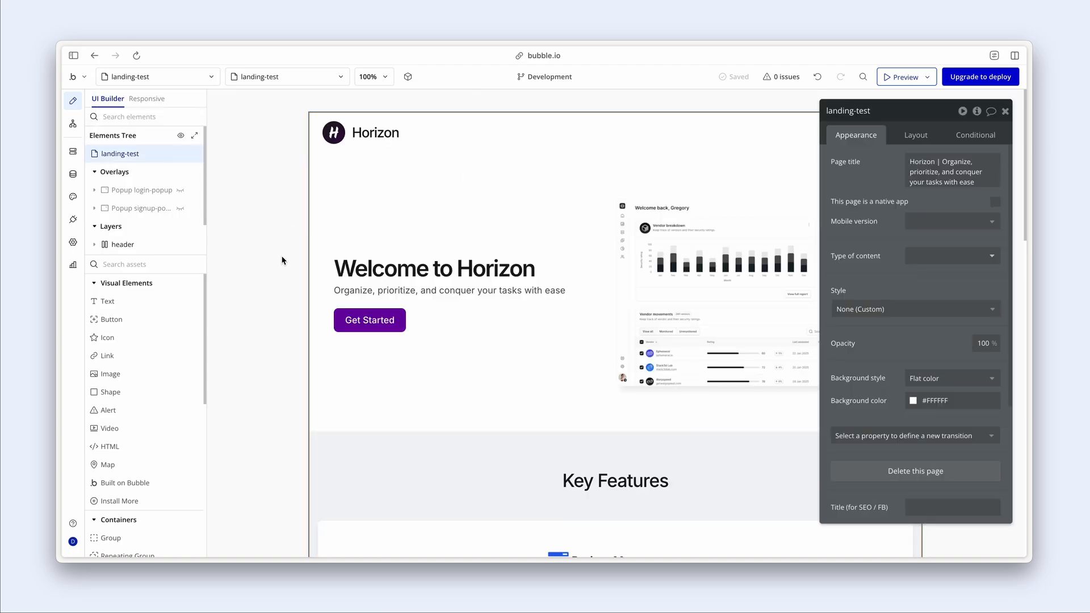
left_click(431, 292)
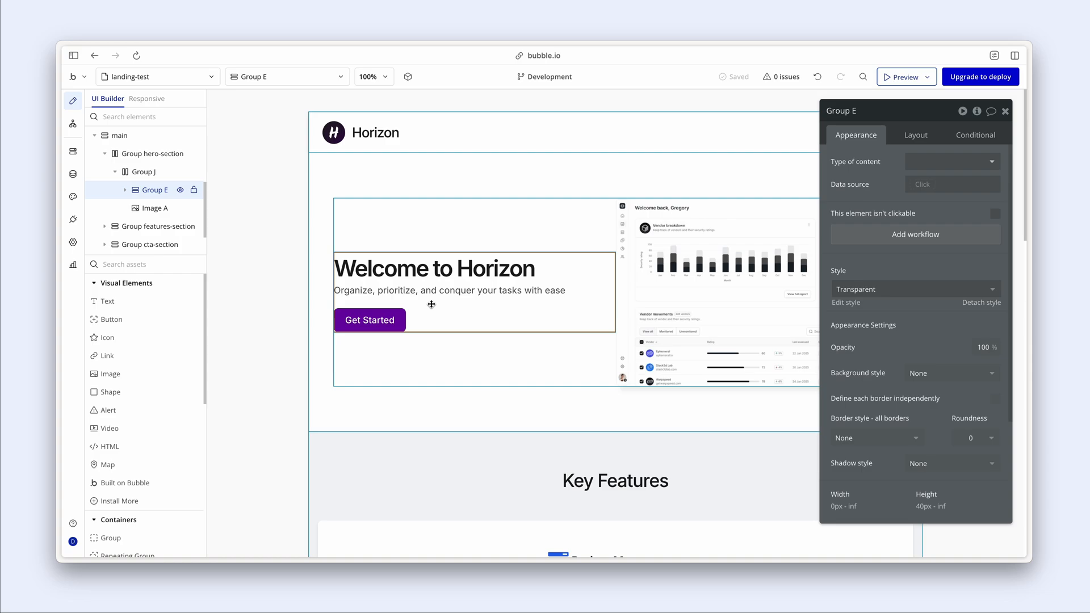
Step: Inspect the hero image's layout: 640px max width, 3:2 aspect ratio
left_click(154, 189)
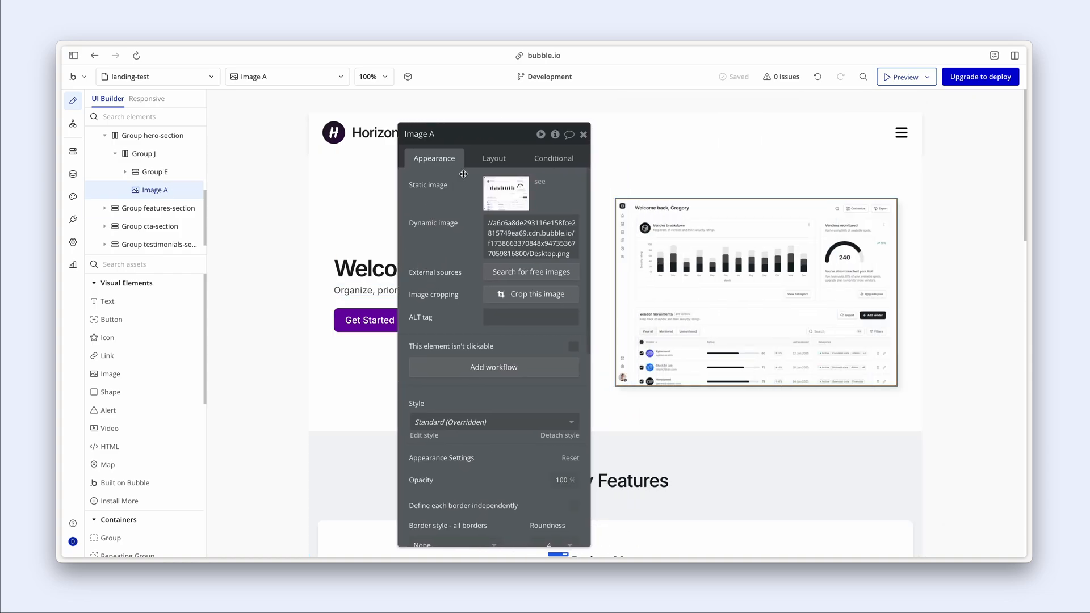
left_click(493, 158)
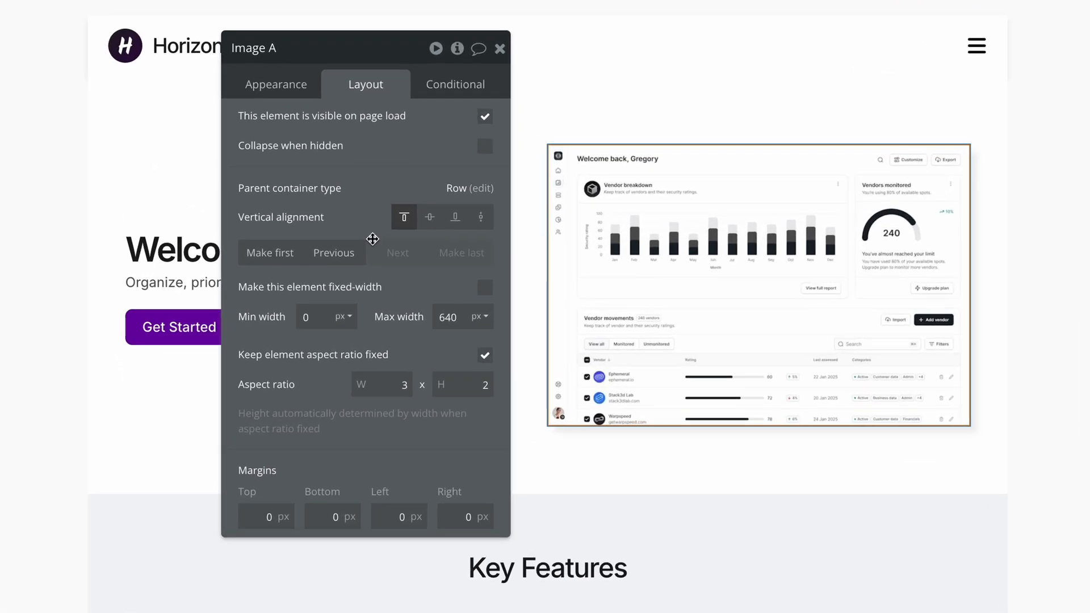
left_click_drag(365, 47, 243, 33)
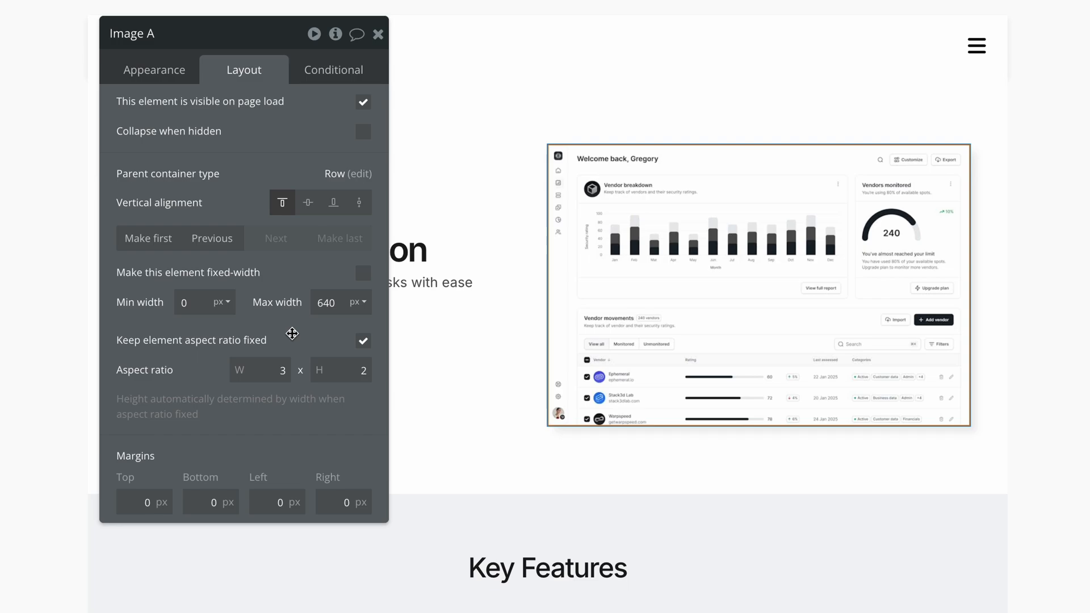
mouse_move(341, 341)
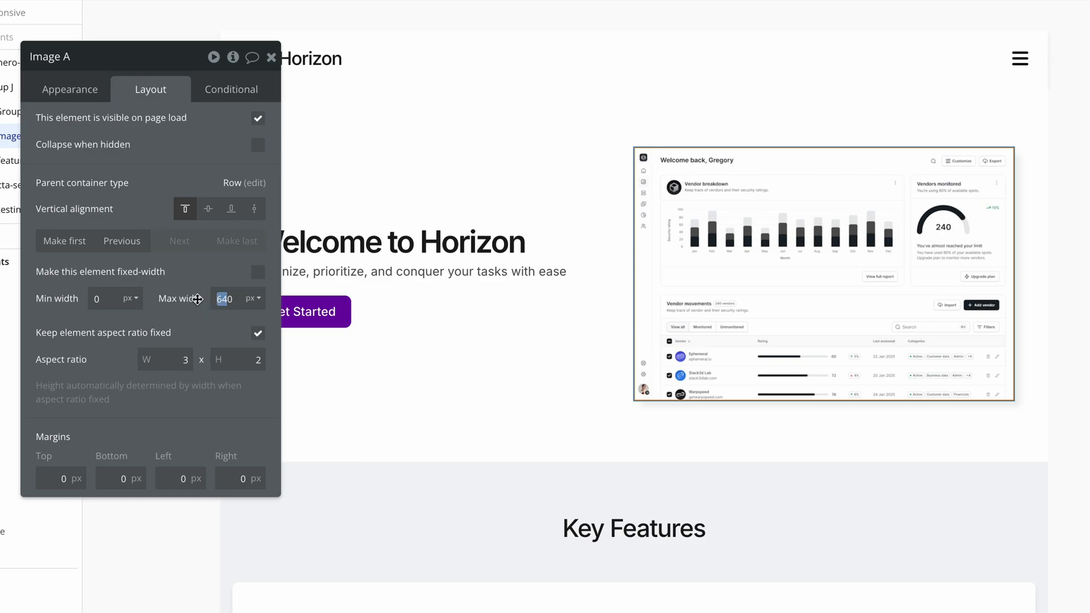
type("4800")
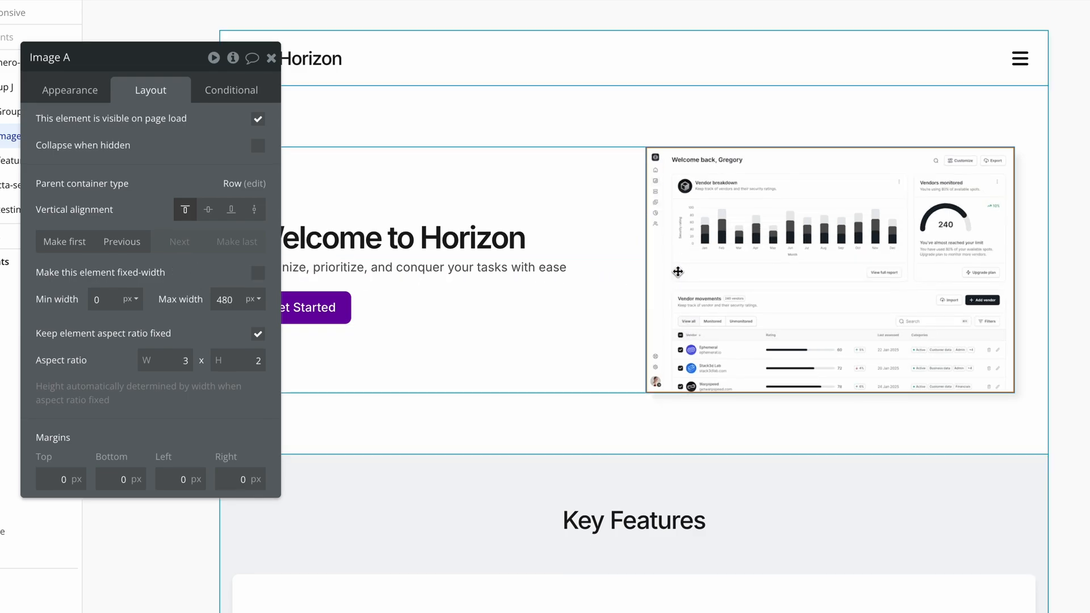
left_click(226, 300)
type("240")
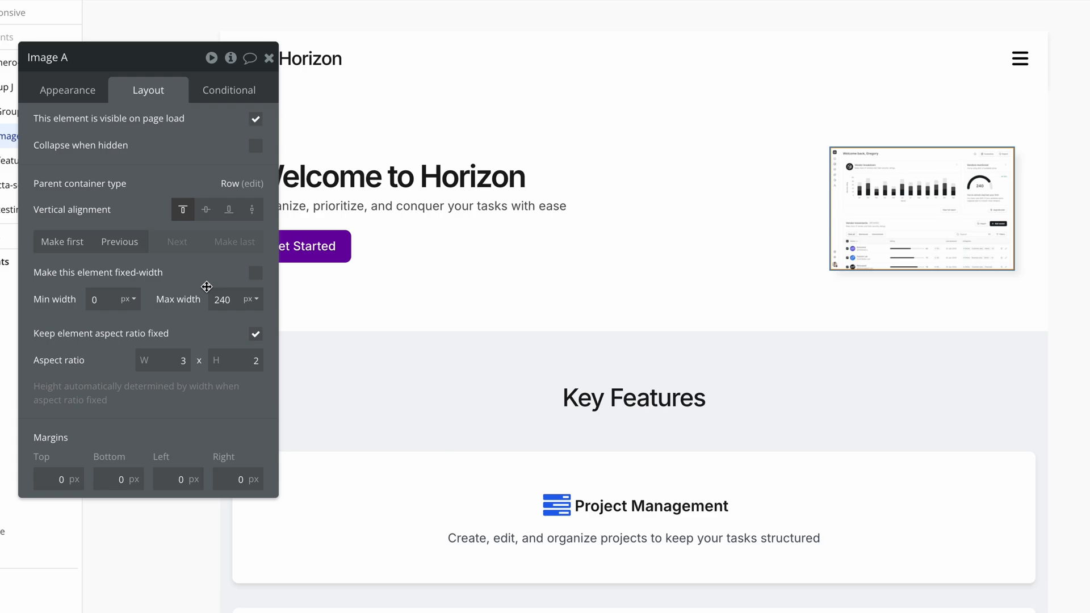
double_click(221, 299)
type("640")
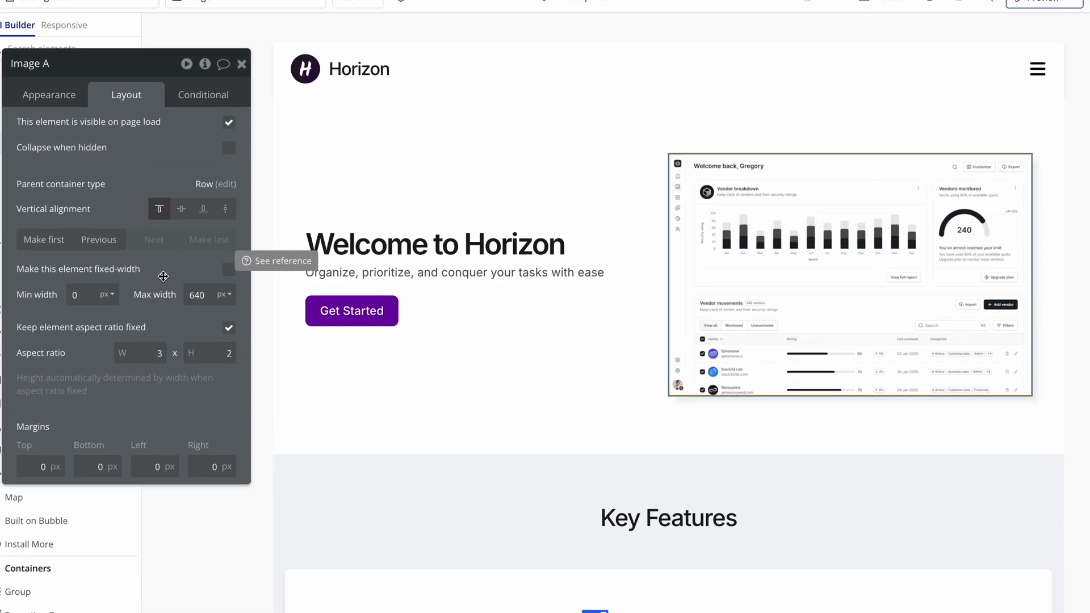
mouse_move(240, 313)
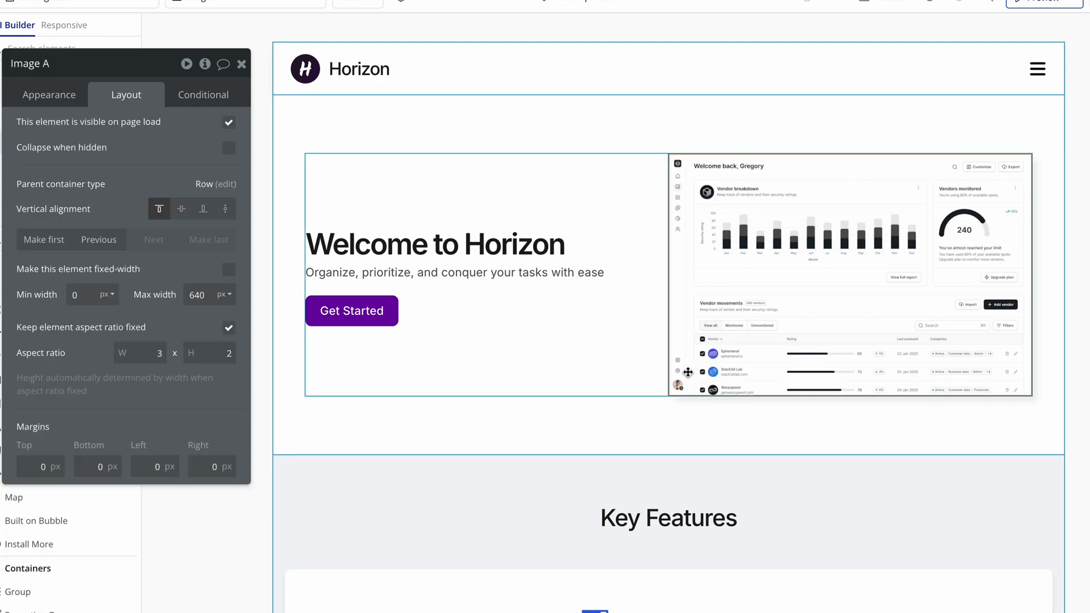
Step: Give the hero image an Outset shadow with 8px offsets and 8px blur
left_click(50, 96)
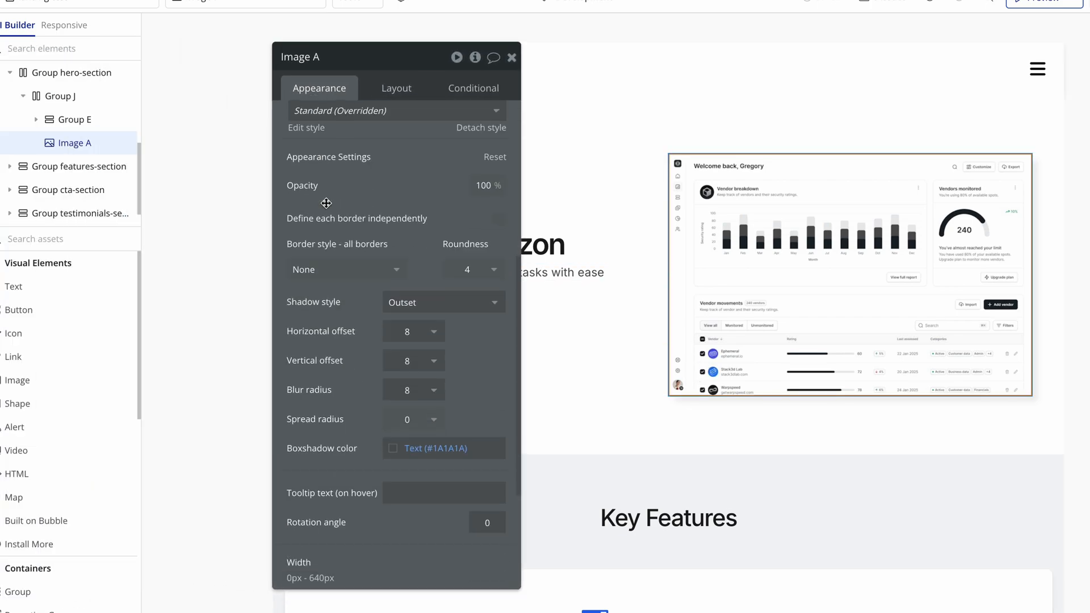
scroll("down", 3)
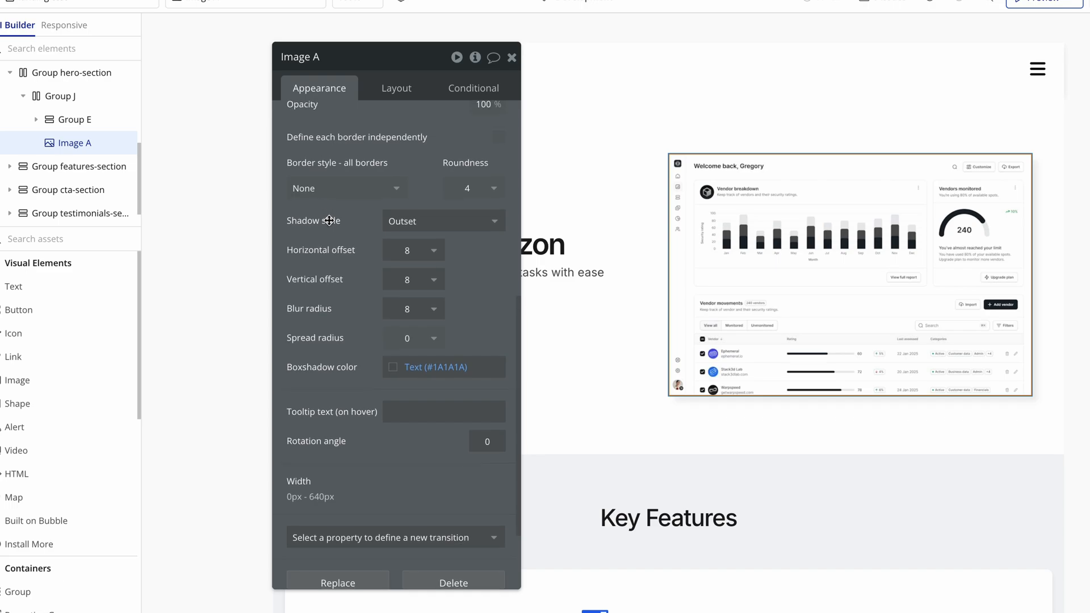
left_click(442, 221)
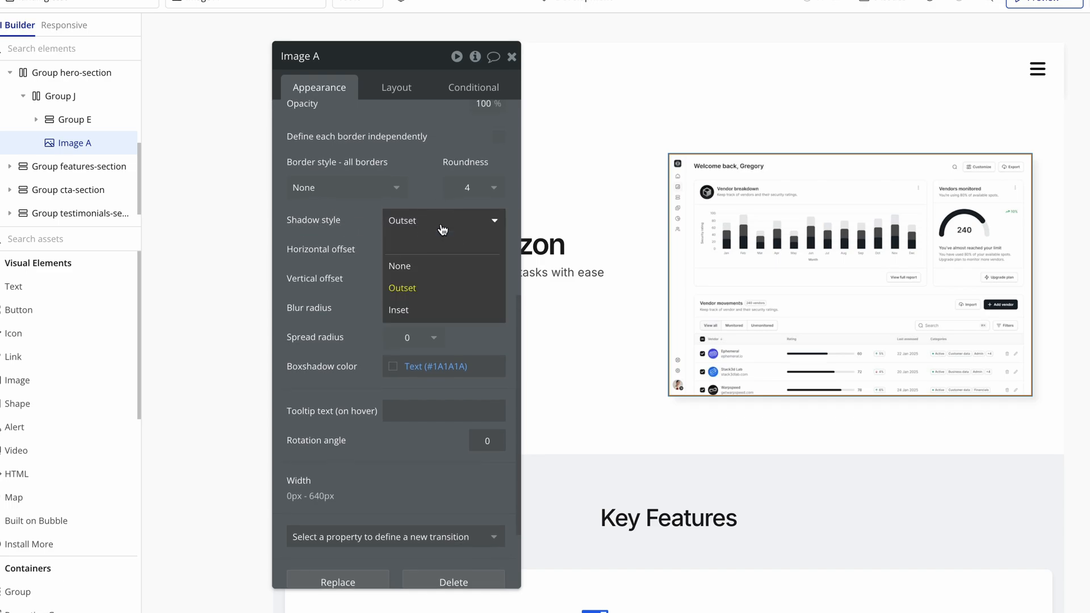
left_click(401, 288)
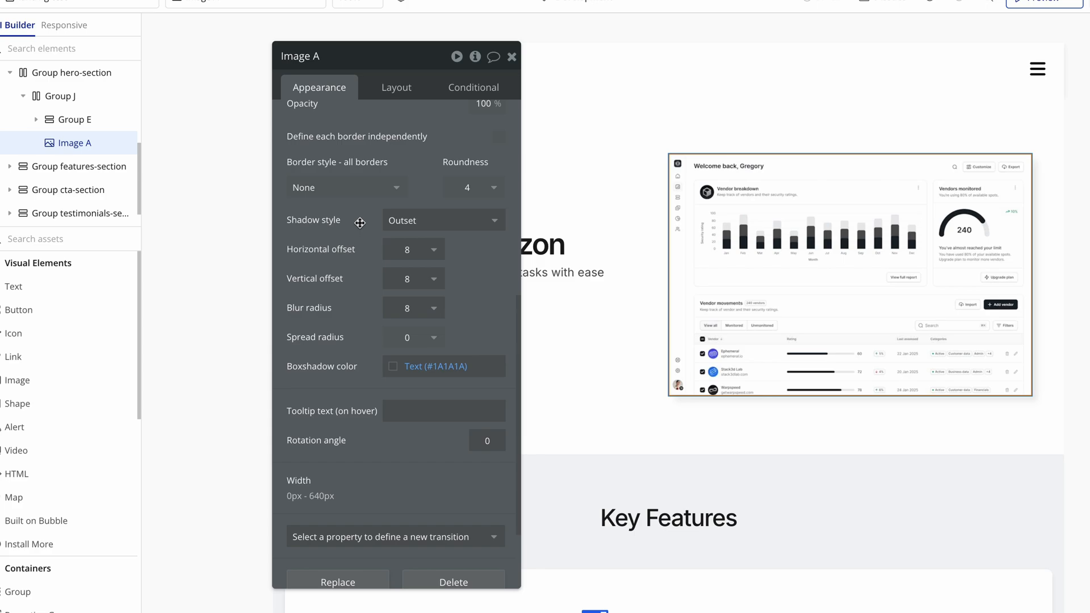
mouse_move(360, 279)
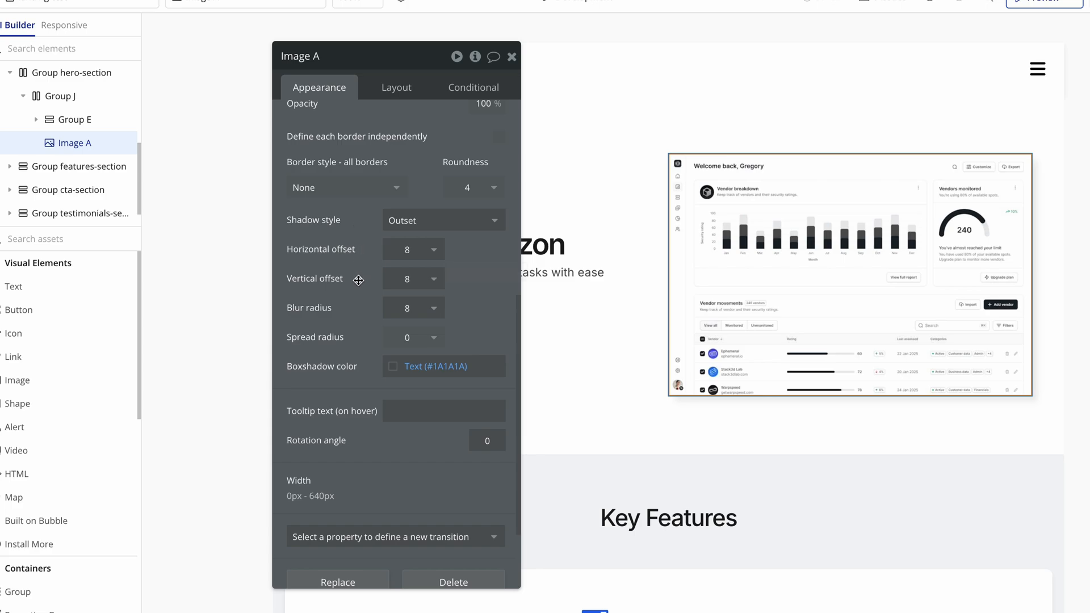
mouse_move(371, 338)
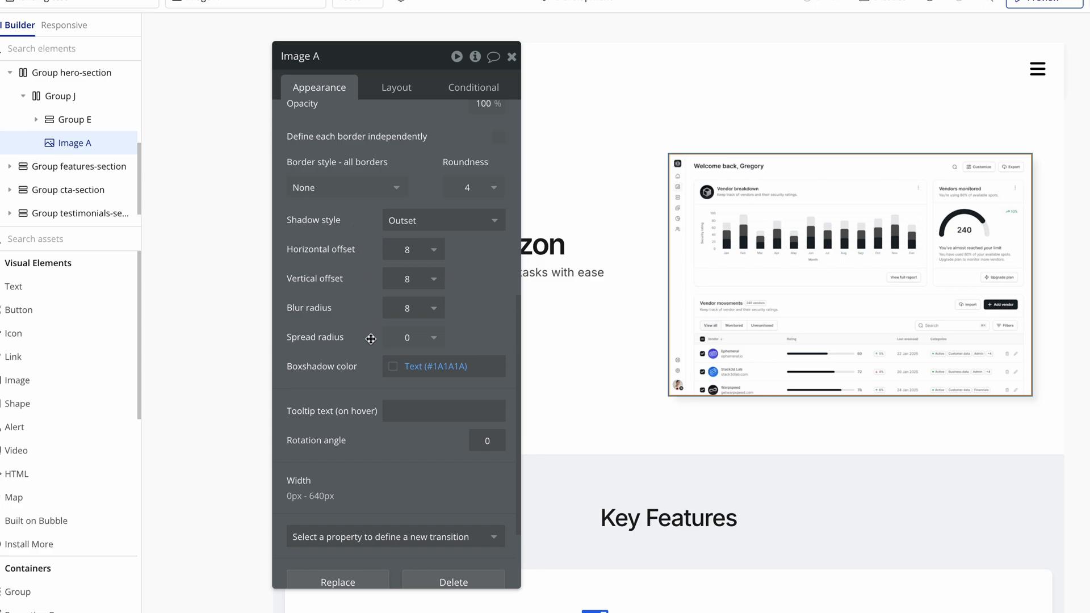
mouse_move(391, 366)
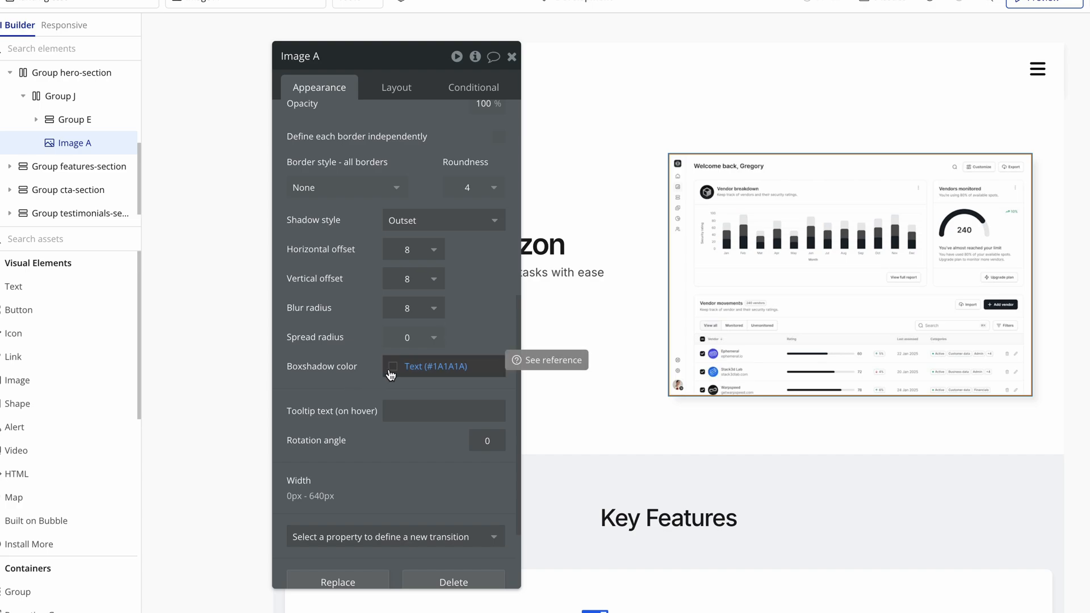